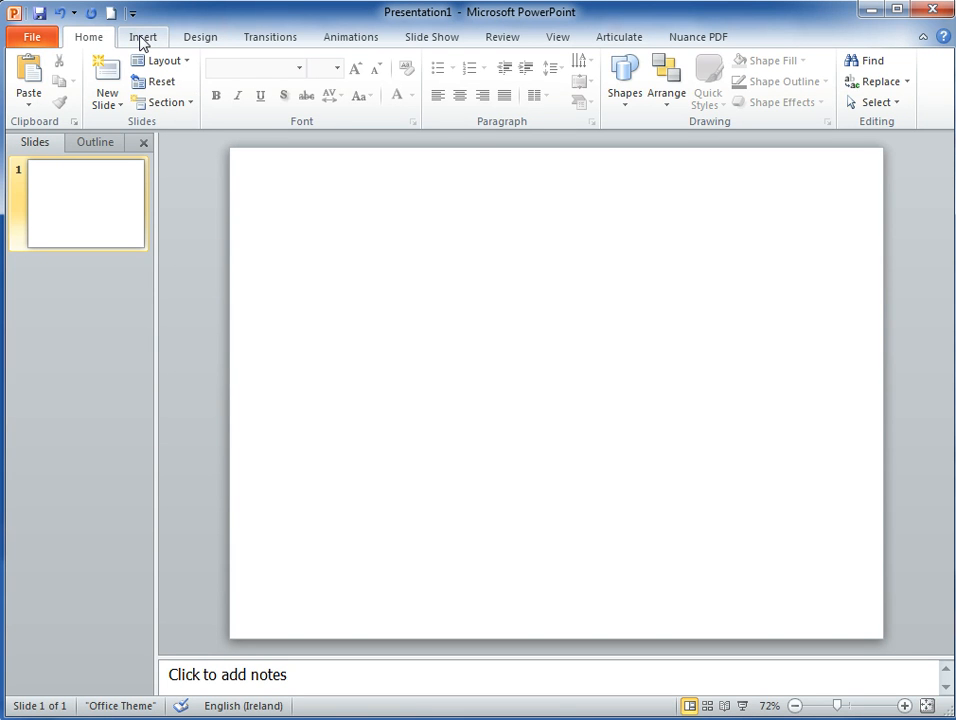
Choose Video from Web Site under Insert > Video for the blank slide
{"action": "left_click", "coordinate": [142, 37]}
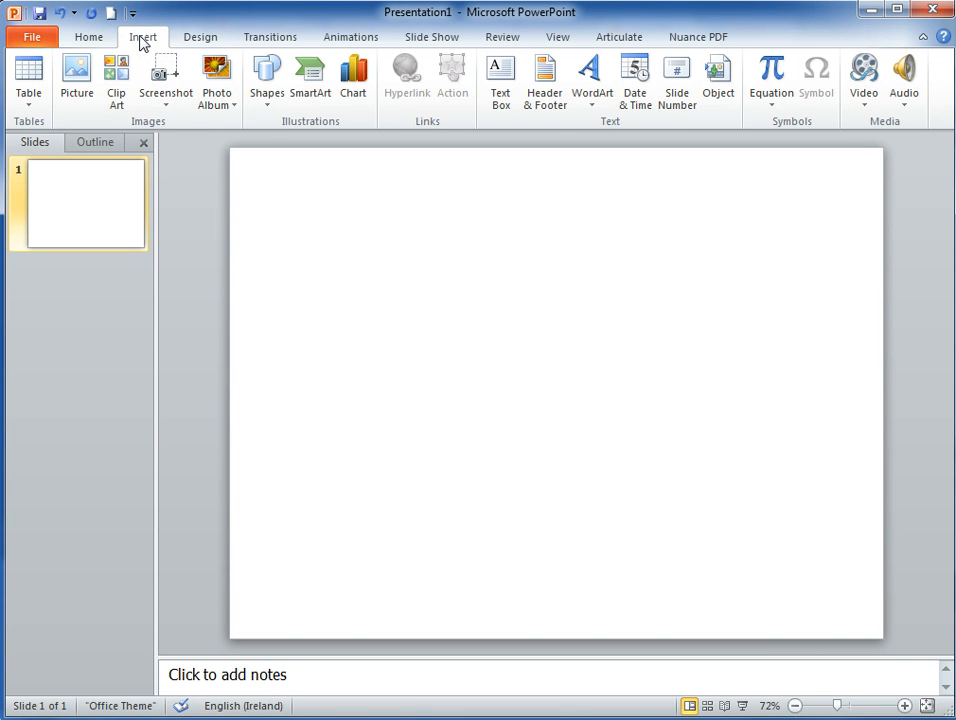
{"action": "mouse_move", "coordinate": [864, 75]}
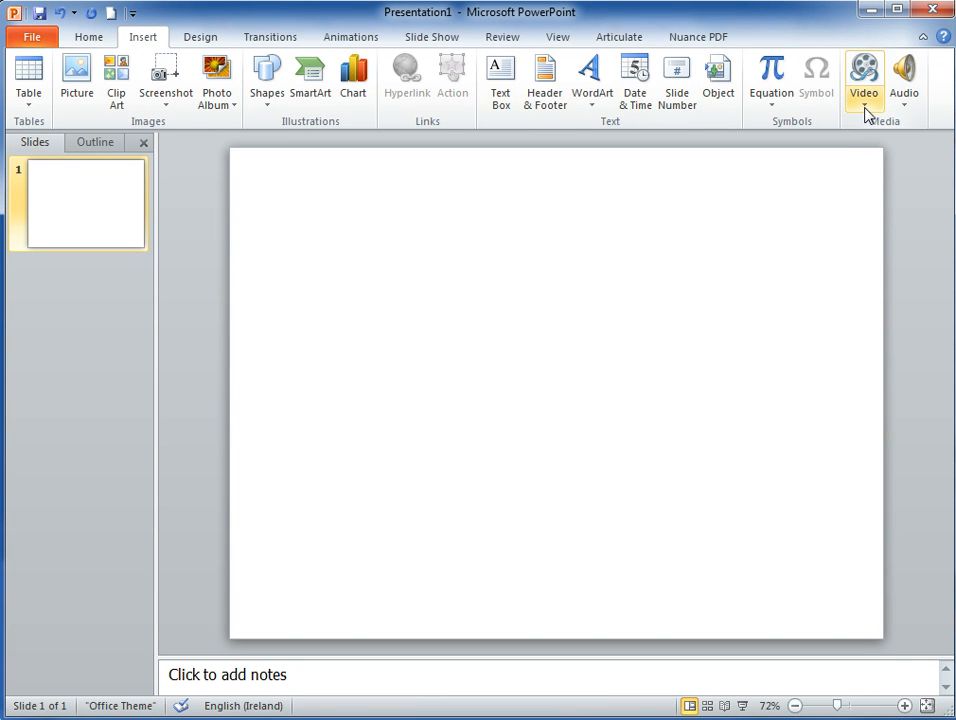
{"action": "left_click", "coordinate": [863, 80]}
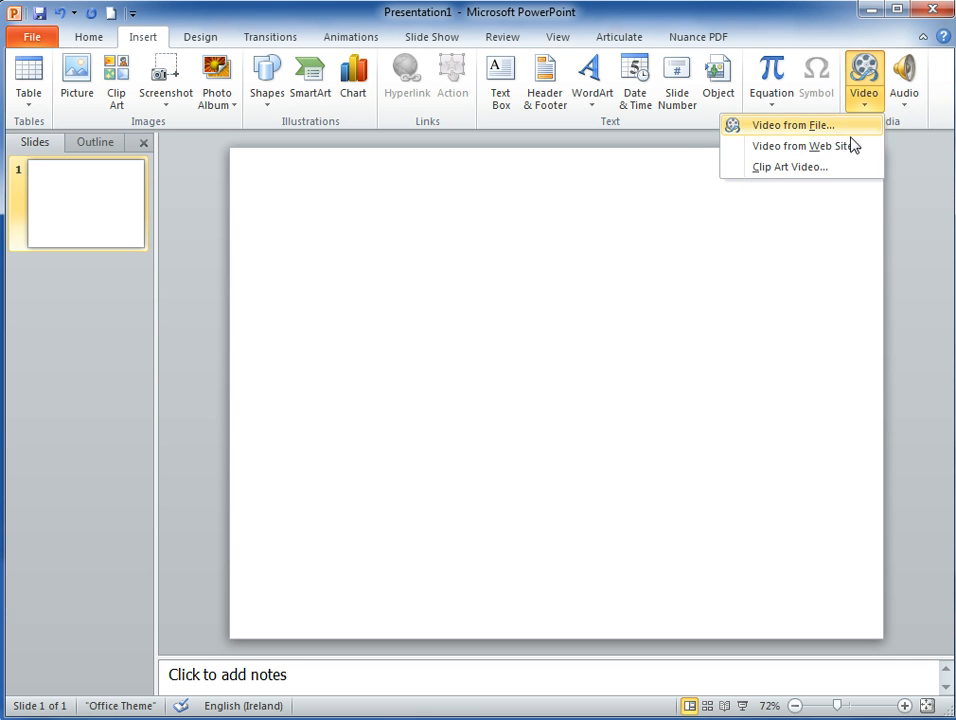
{"action": "mouse_move", "coordinate": [803, 146]}
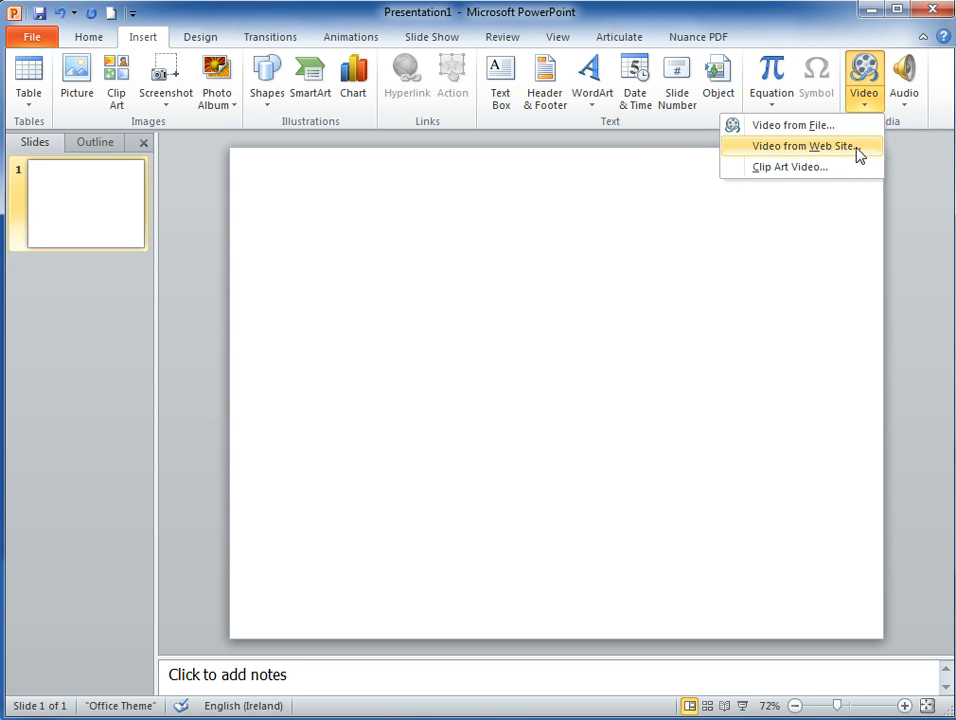
{"action": "left_click", "coordinate": [803, 145]}
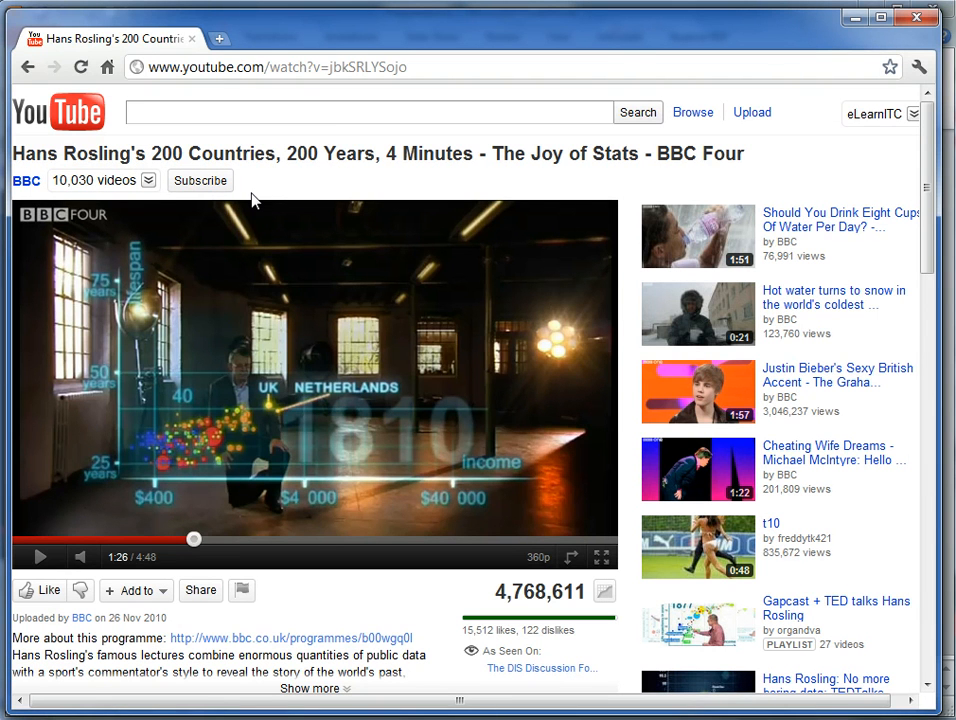
{"action": "mouse_move", "coordinate": [210, 657]}
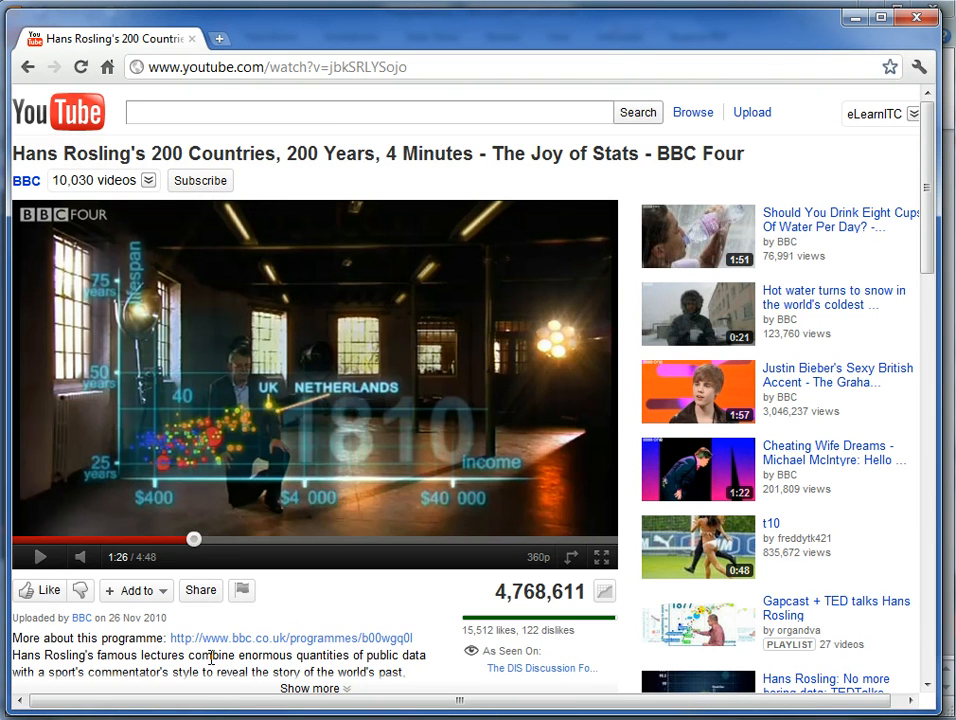
{"action": "mouse_move", "coordinate": [200, 590]}
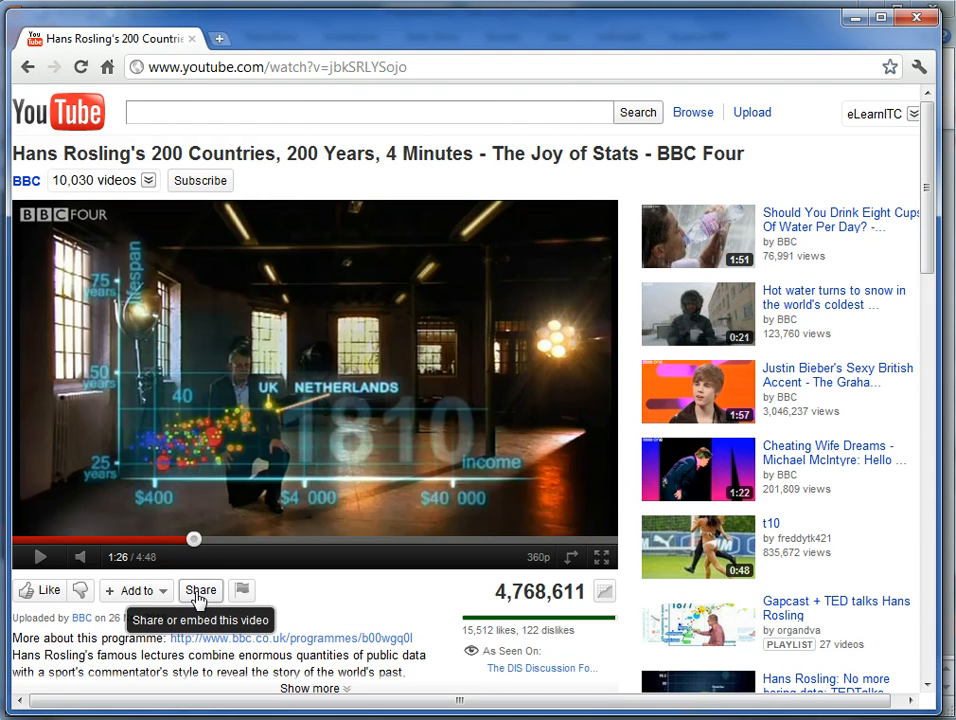
Open Share below the Hans Rosling 200 Countries video player
{"action": "left_click", "coordinate": [200, 590]}
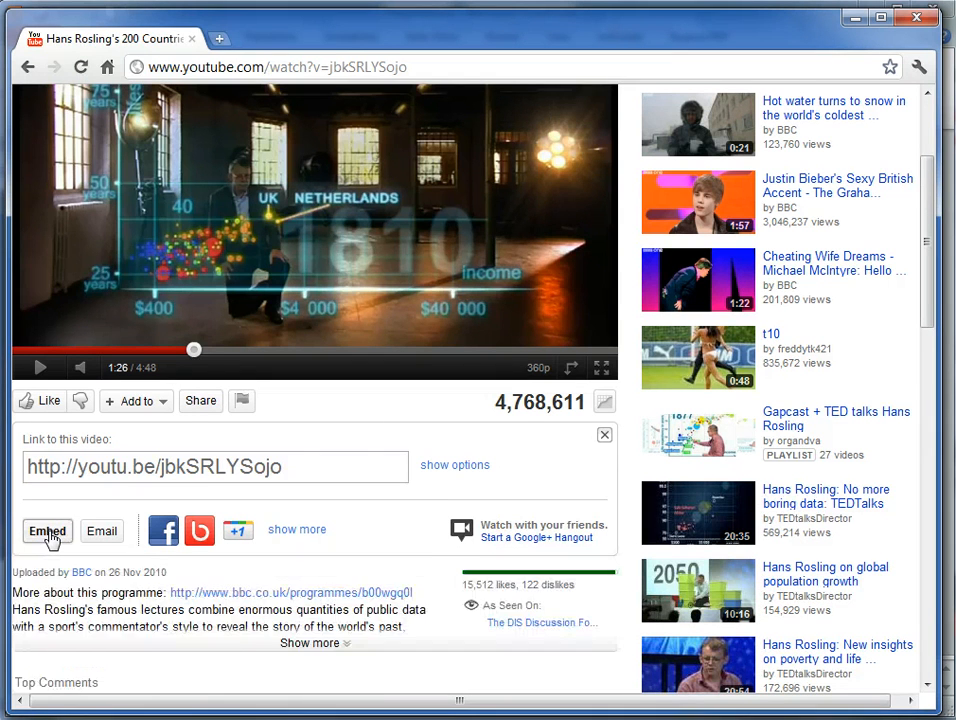
Copy the video's embed code with 'Use old embed code' ticked
{"action": "left_click", "coordinate": [47, 531]}
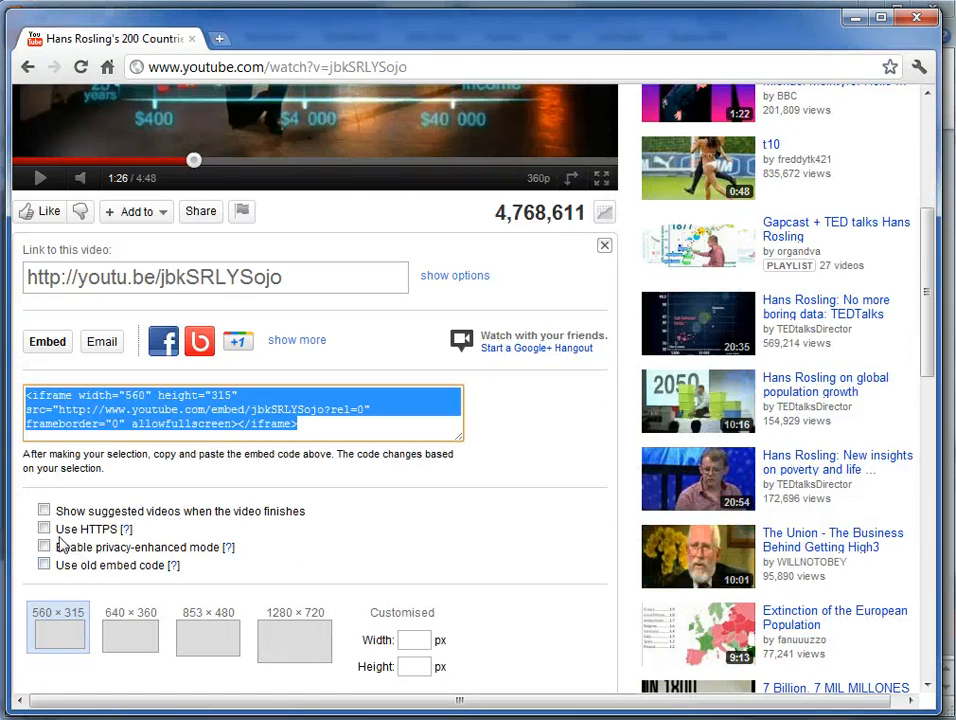
{"action": "left_click", "coordinate": [44, 565]}
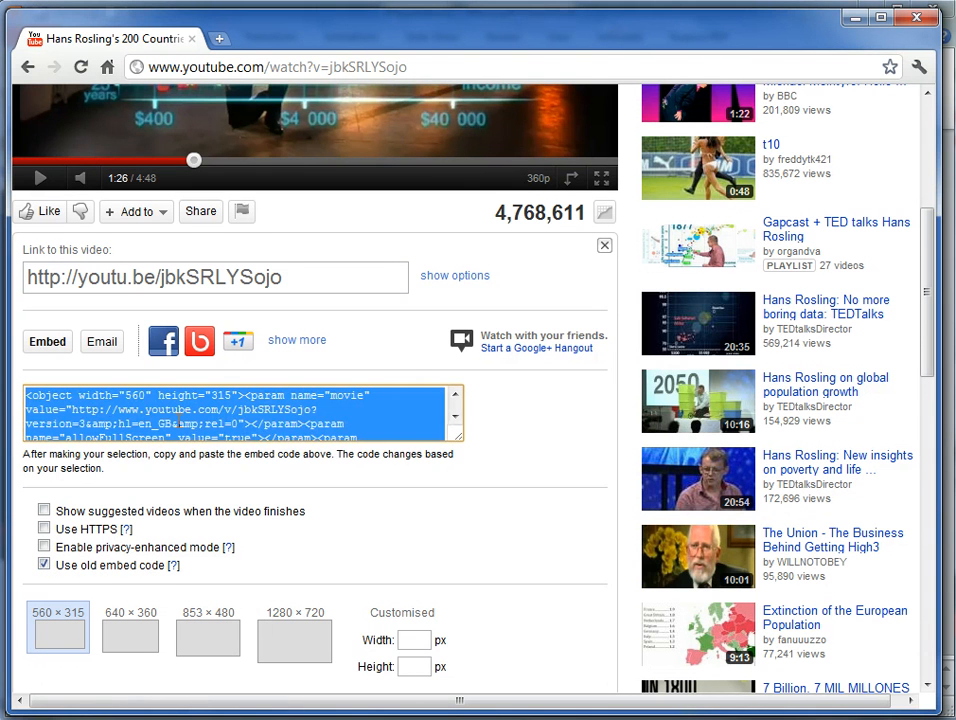
{"action": "right_click", "coordinate": [240, 410]}
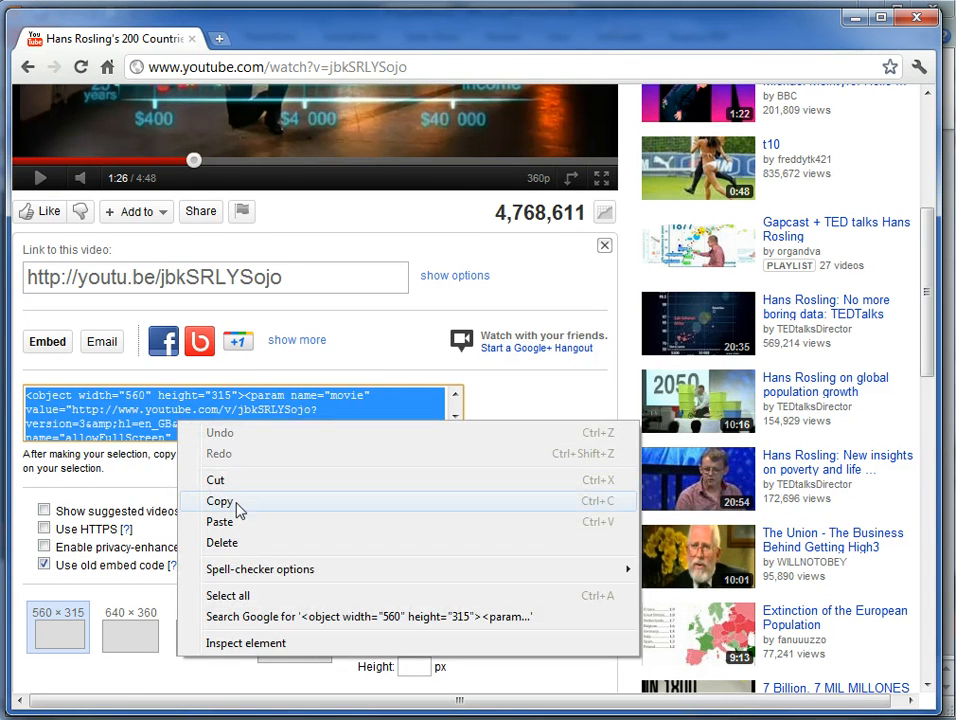
{"action": "left_click", "coordinate": [219, 500]}
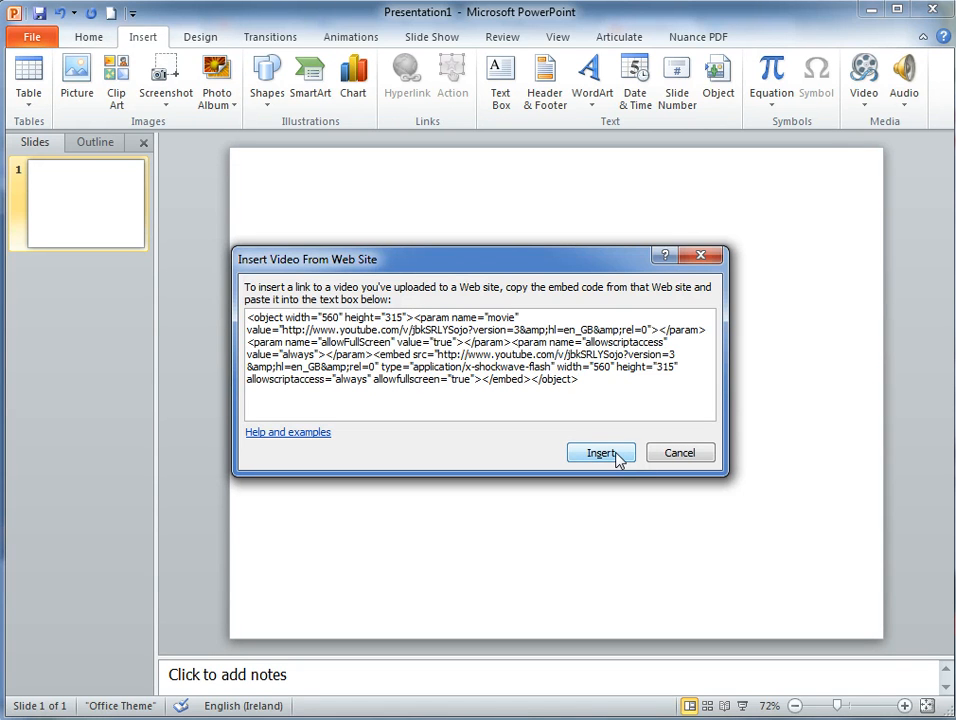
Insert the Hans Rosling video from the pasted old embed code
{"action": "left_click", "coordinate": [601, 452]}
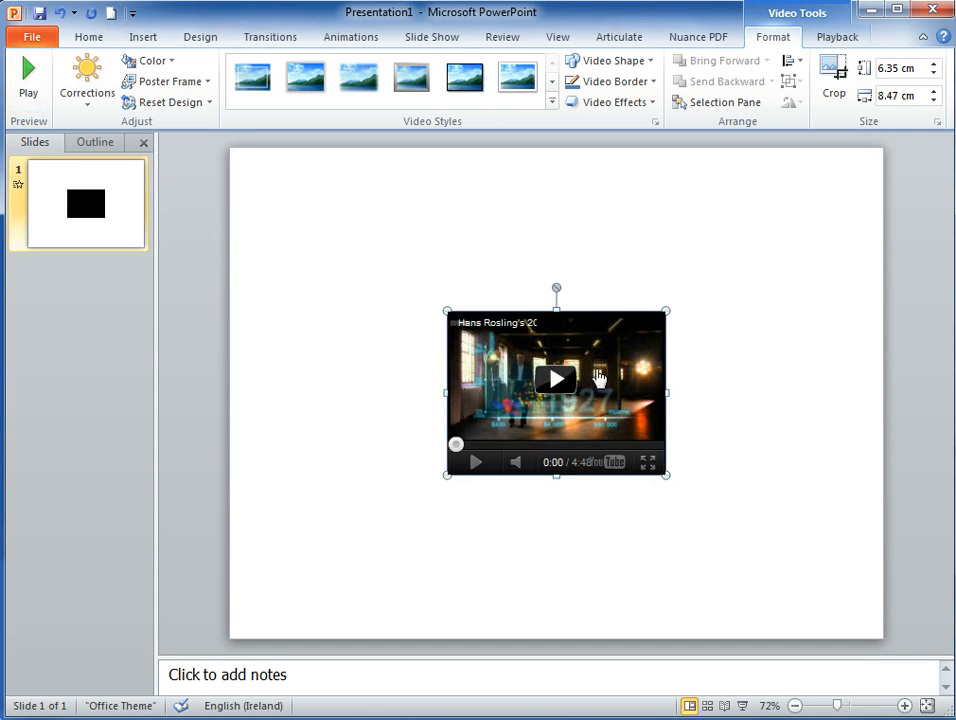
Play the embedded YouTube player on the slide, pausing at 0:06
{"action": "left_click", "coordinate": [556, 379]}
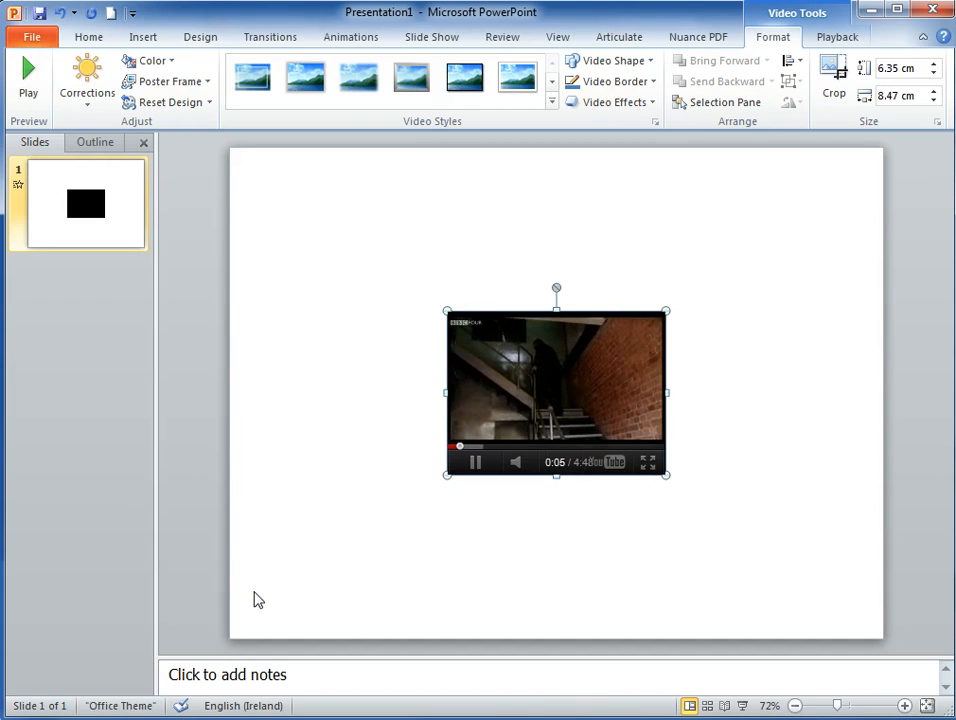
{"action": "left_click", "coordinate": [475, 462]}
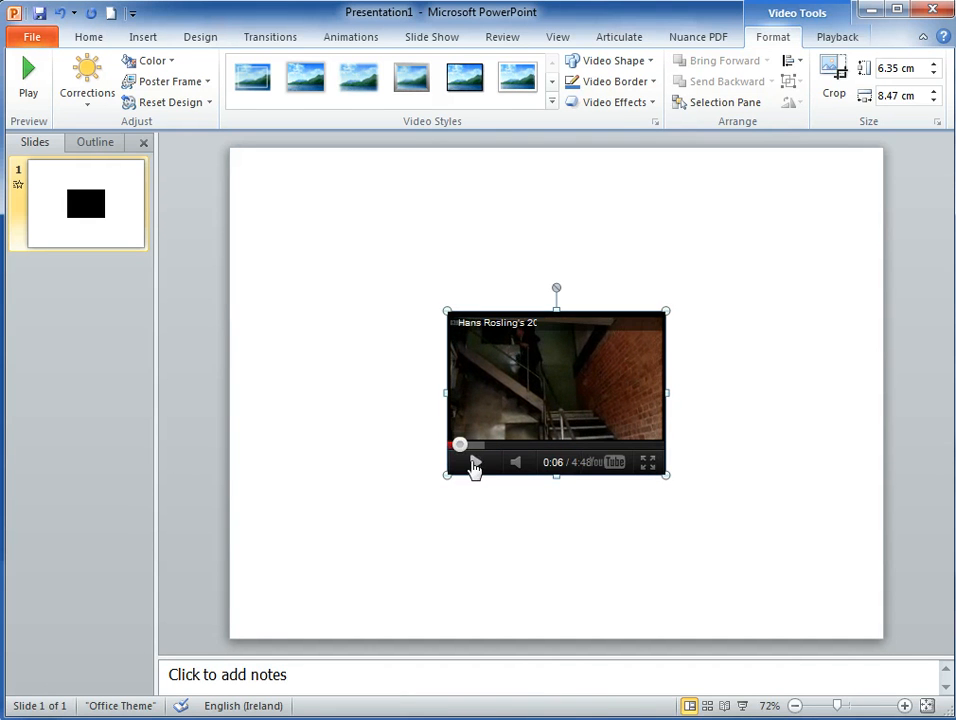
{"action": "left_click", "coordinate": [476, 461]}
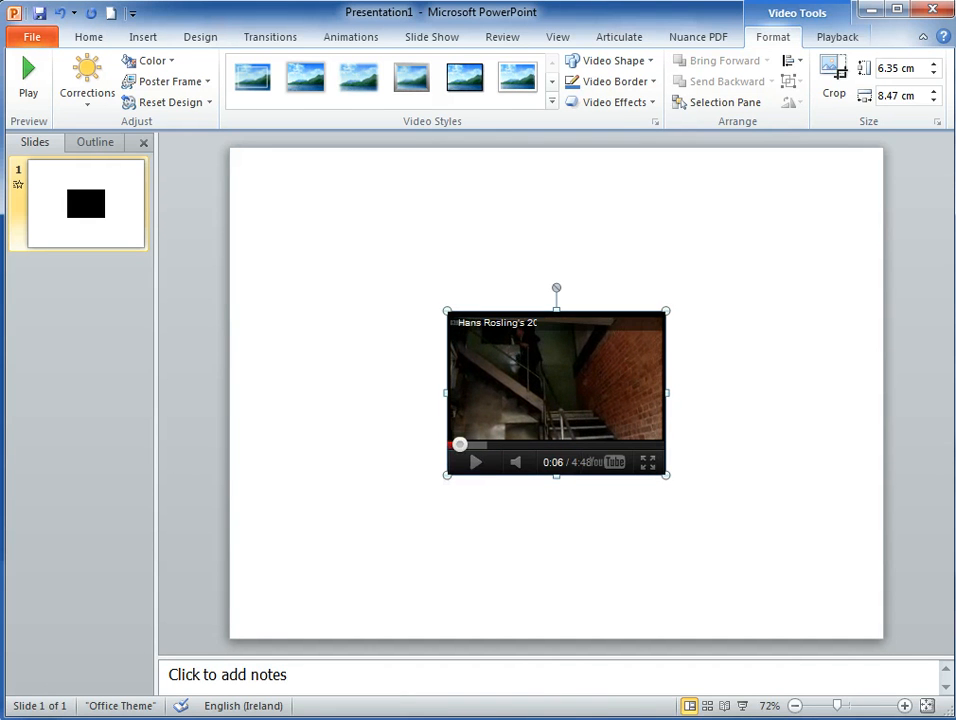